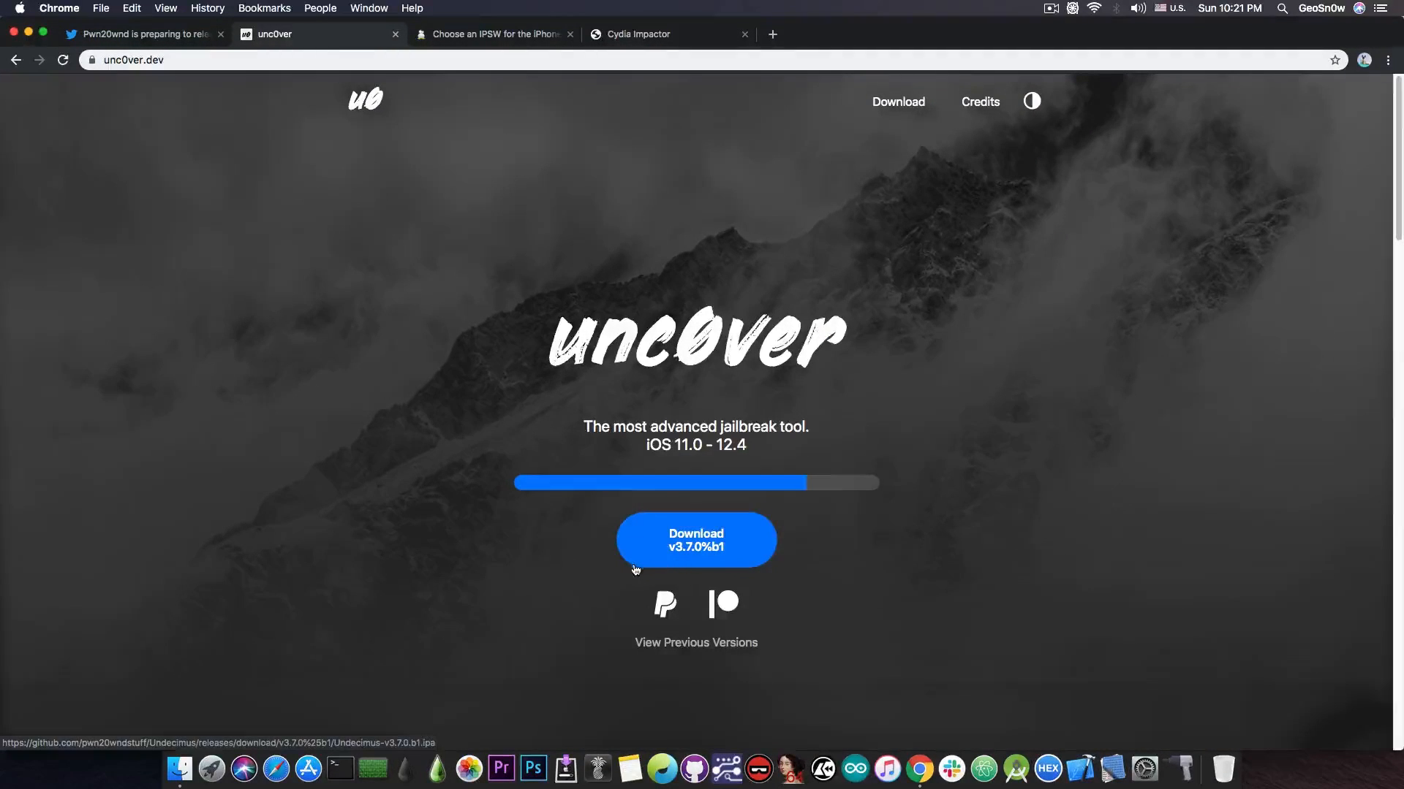
pyautogui.moveTo(598, 581)
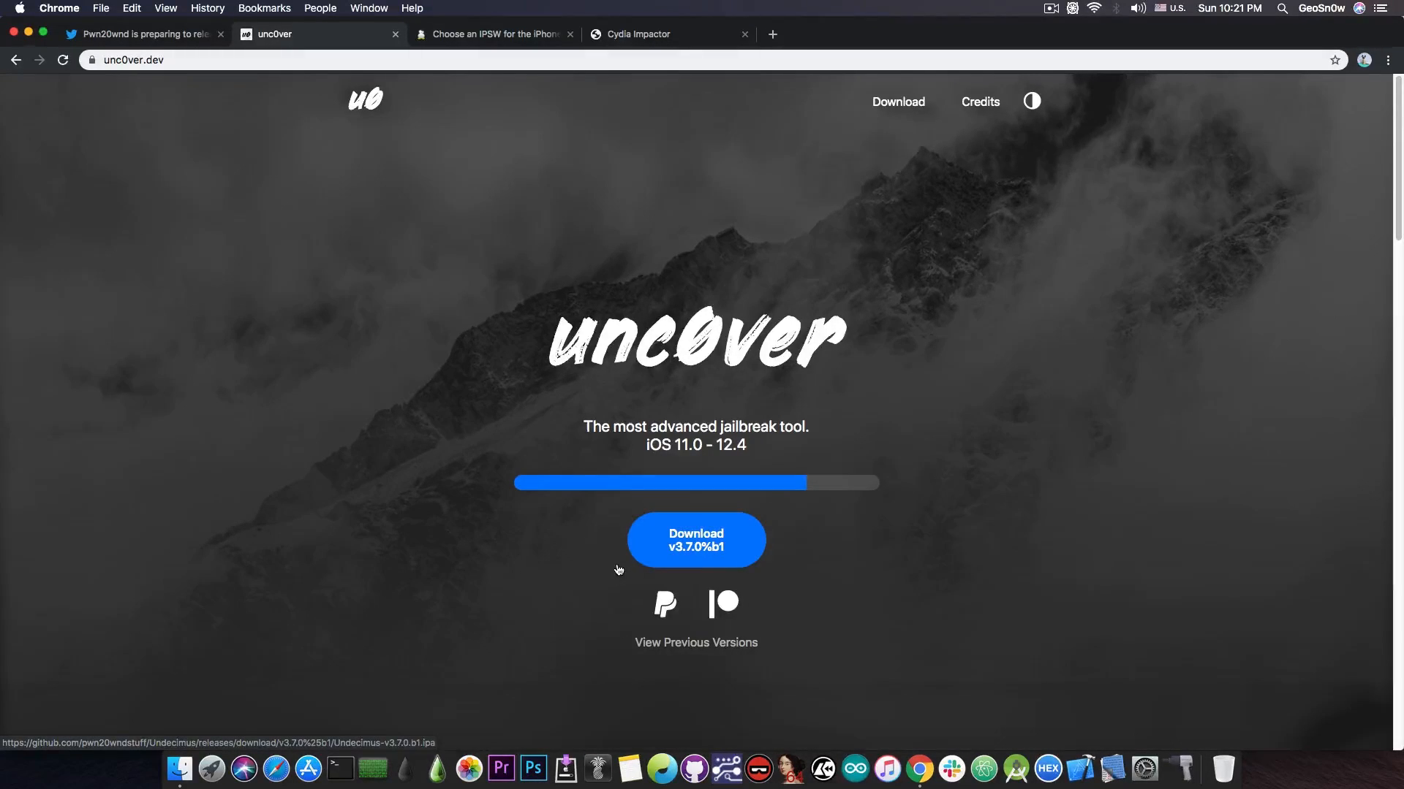
# Step: Check the unc0ver release tweet and signed firmwares, then download the unc0ver 3.7.0 beta 1 IPA
pyautogui.click(143, 34)
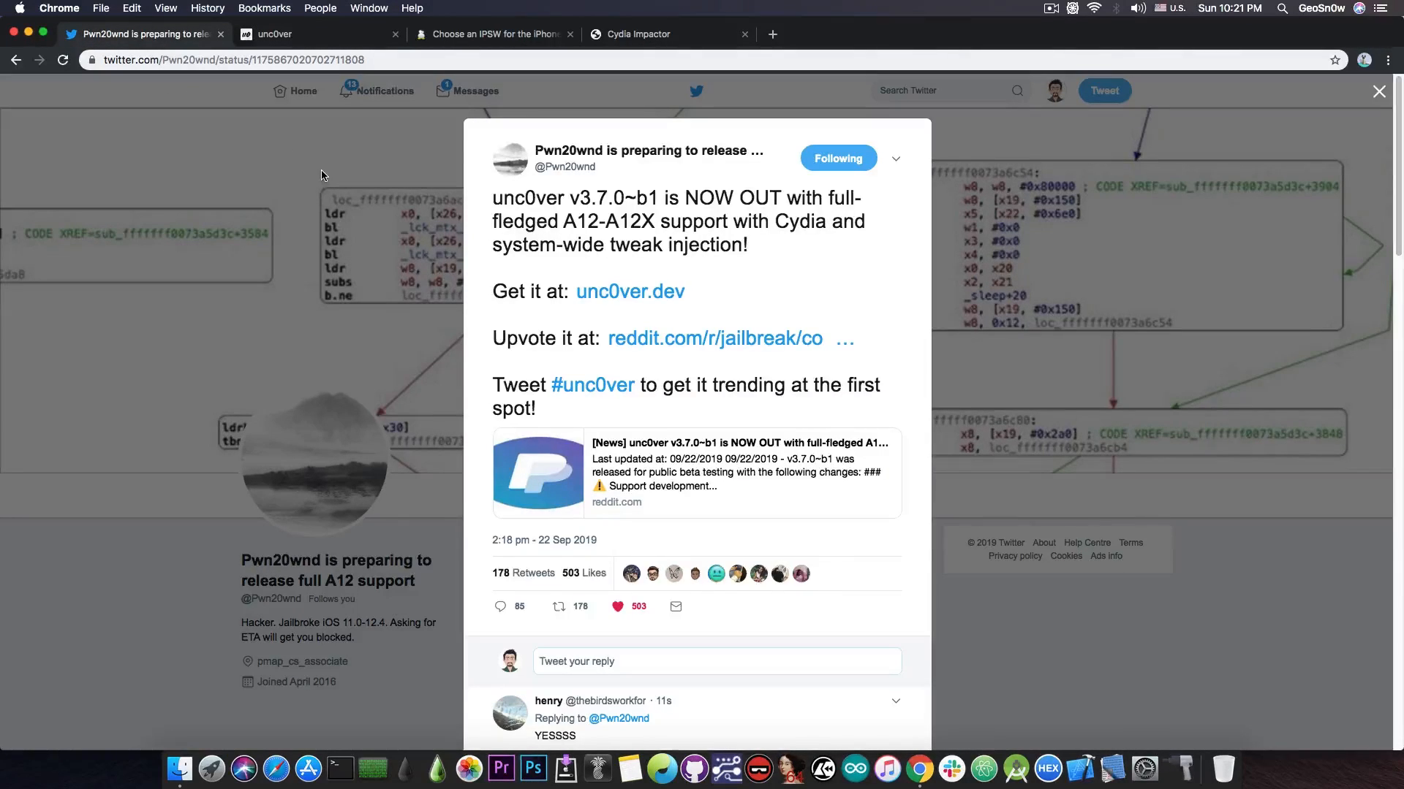
pyautogui.click(314, 34)
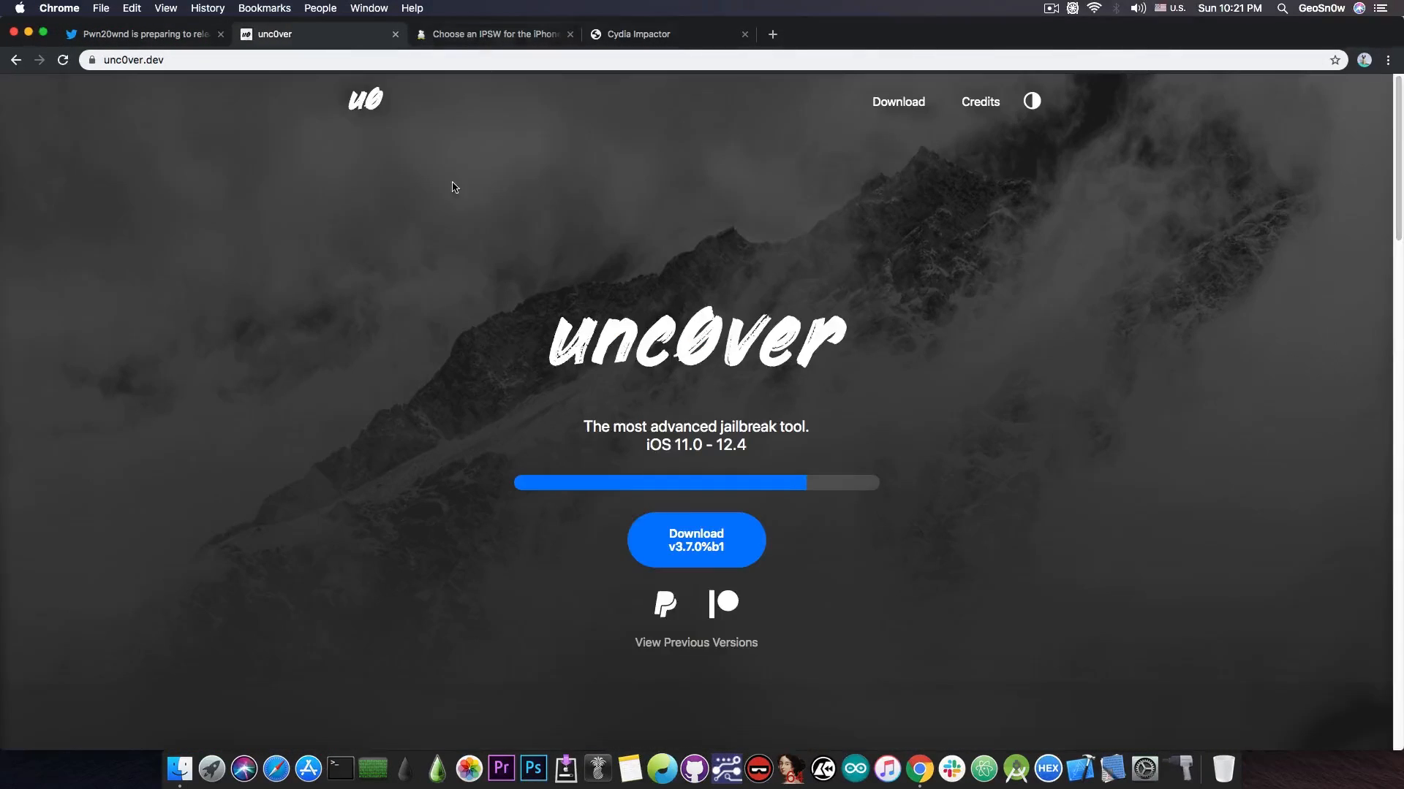
pyautogui.click(490, 35)
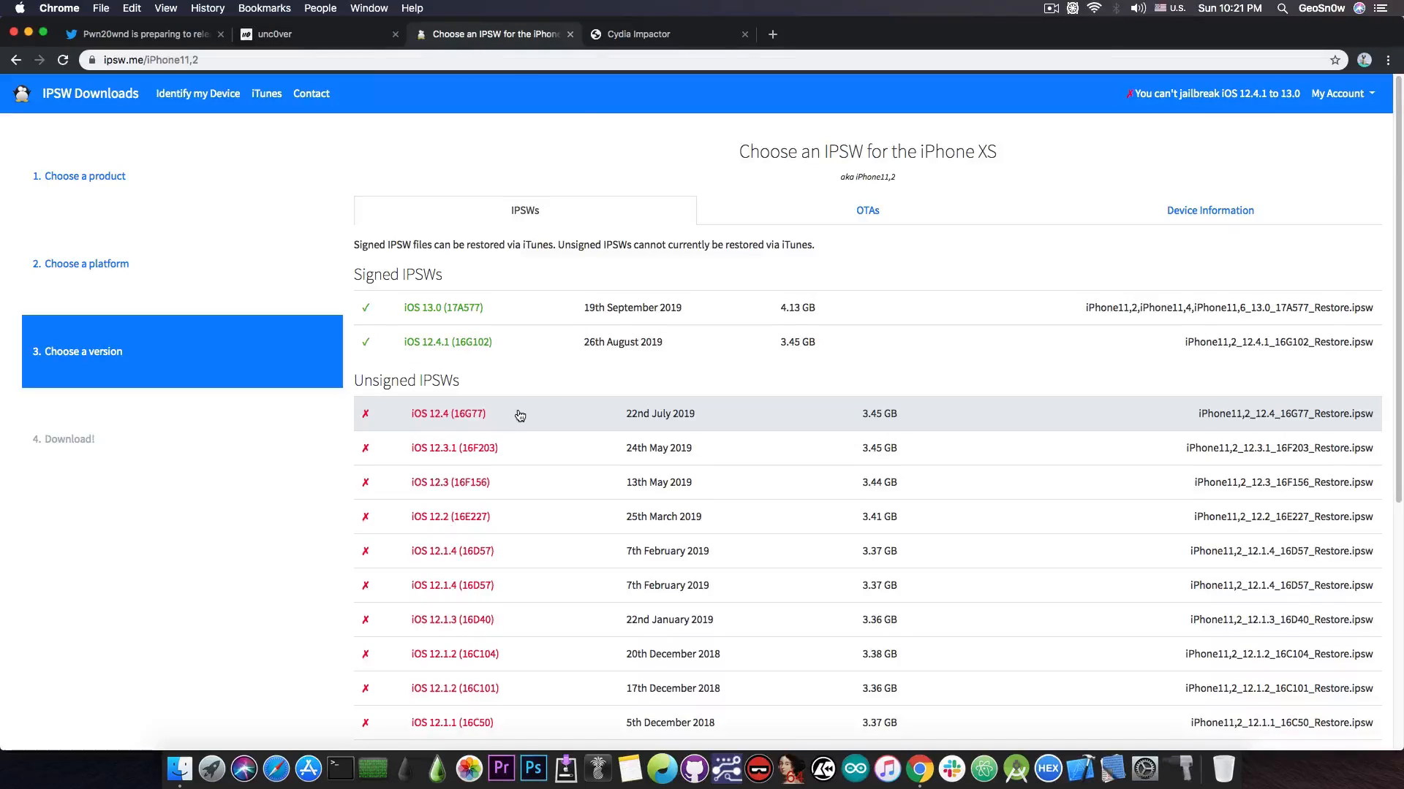
pyautogui.moveTo(515, 551)
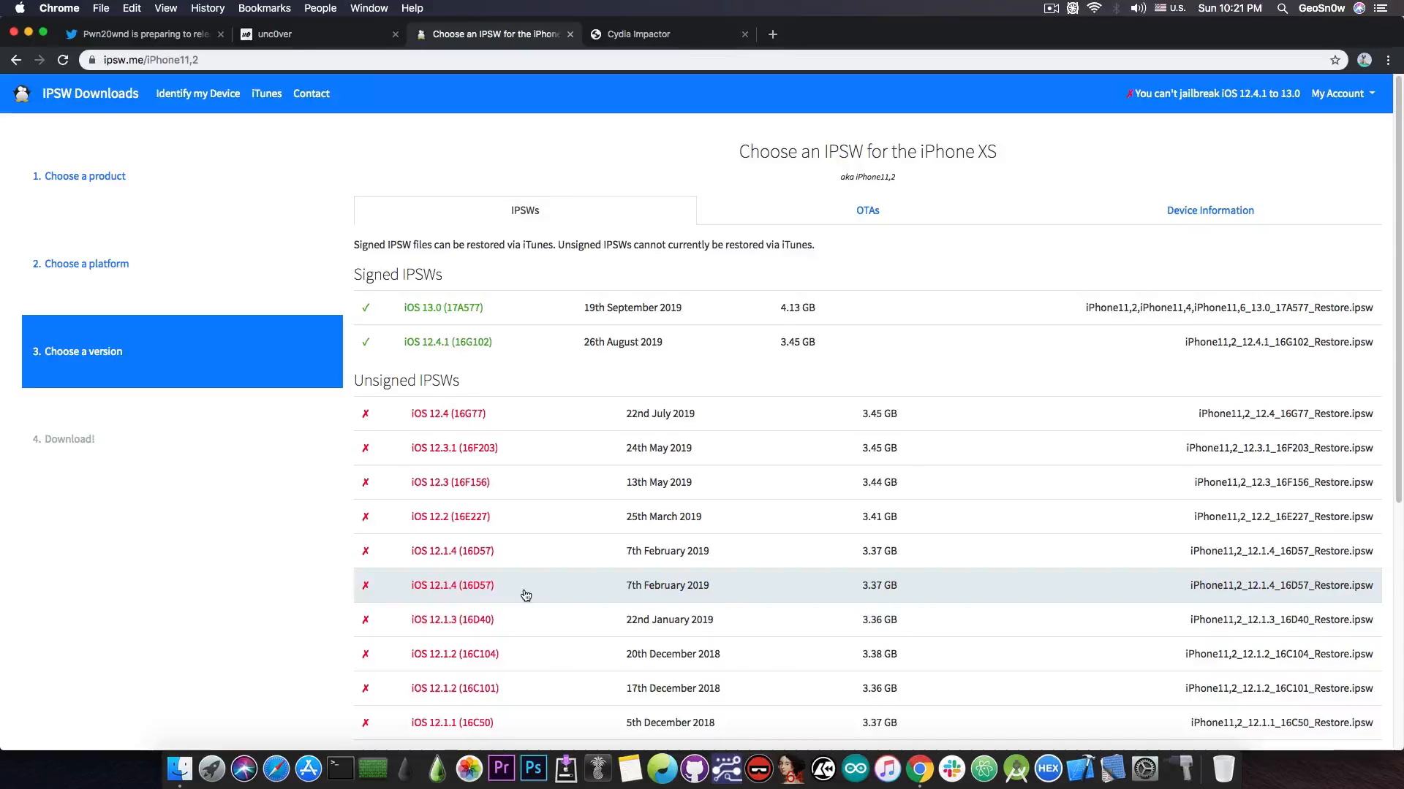
pyautogui.moveTo(507, 358)
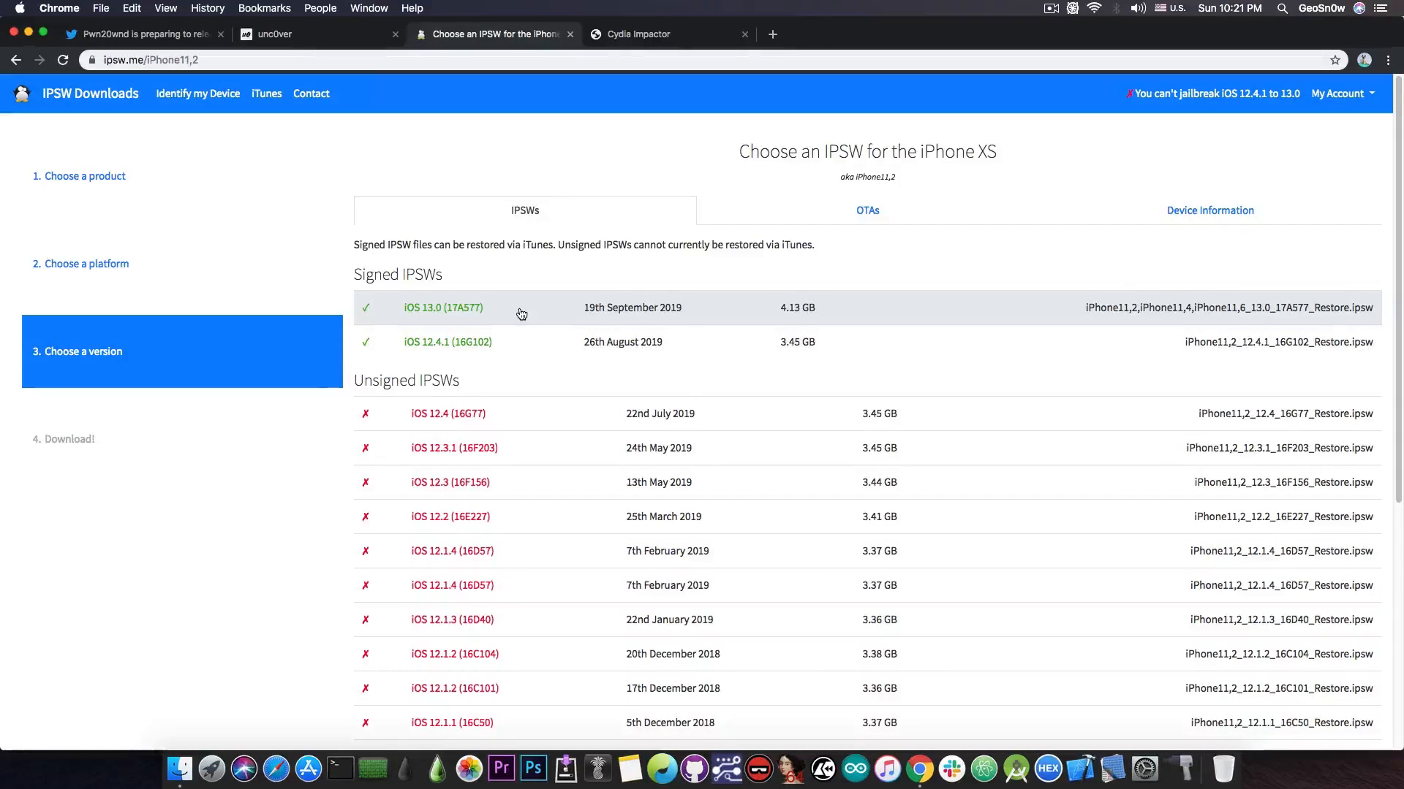
pyautogui.click(314, 34)
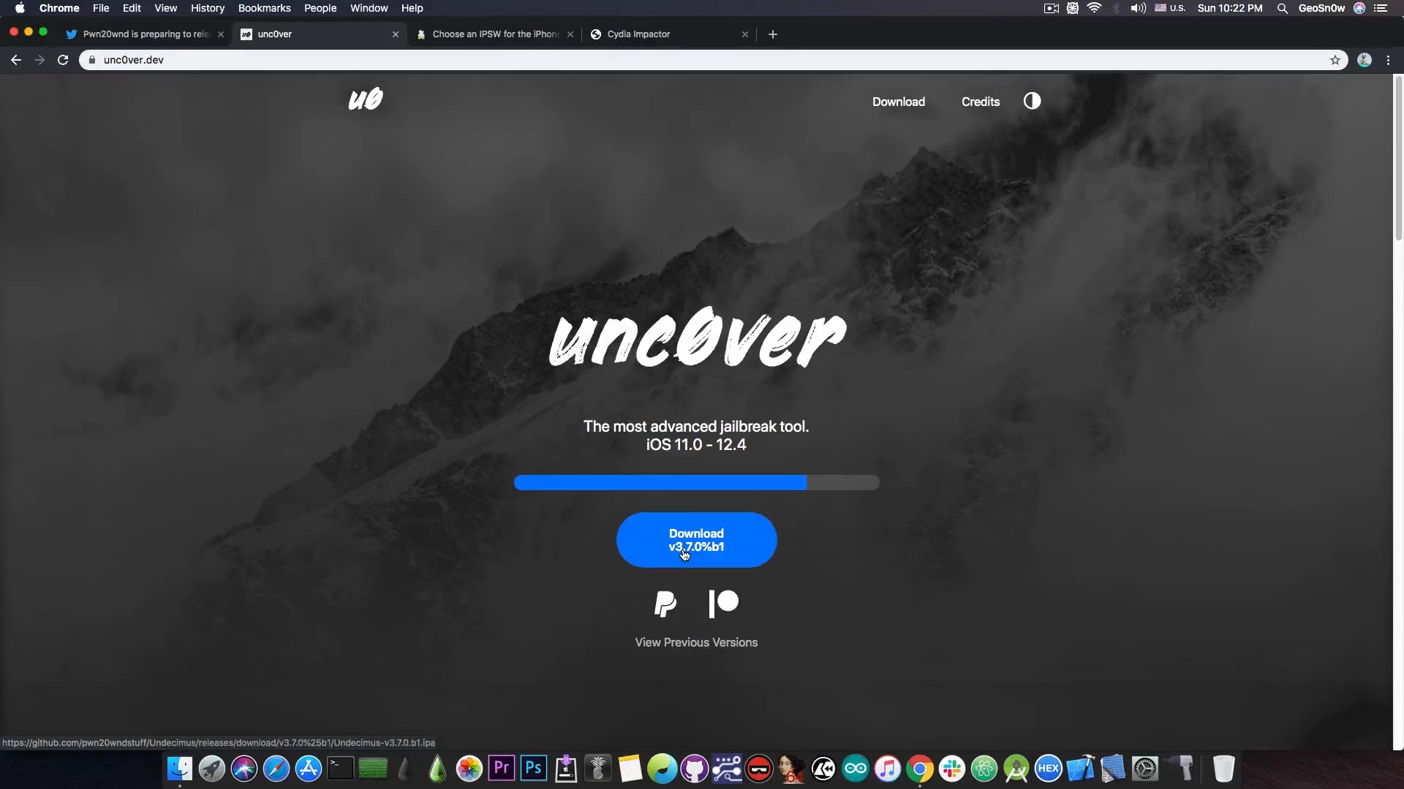
pyautogui.click(696, 539)
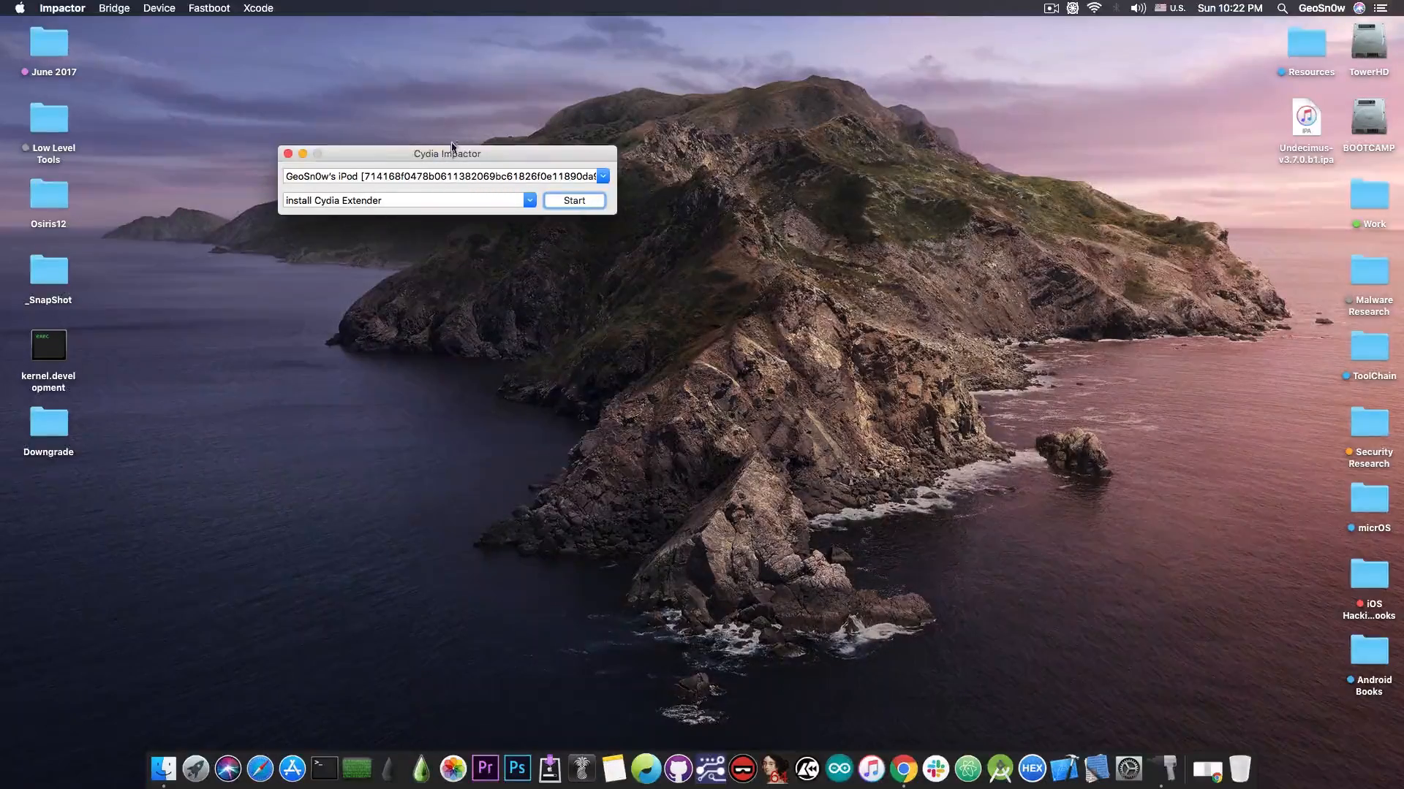
# Step: Reposition Impactor and start sideloading Undecimus-v3.7.0.b1.ipa onto the connected iPod
pyautogui.moveTo(447, 152); pyautogui.dragTo(629, 256)
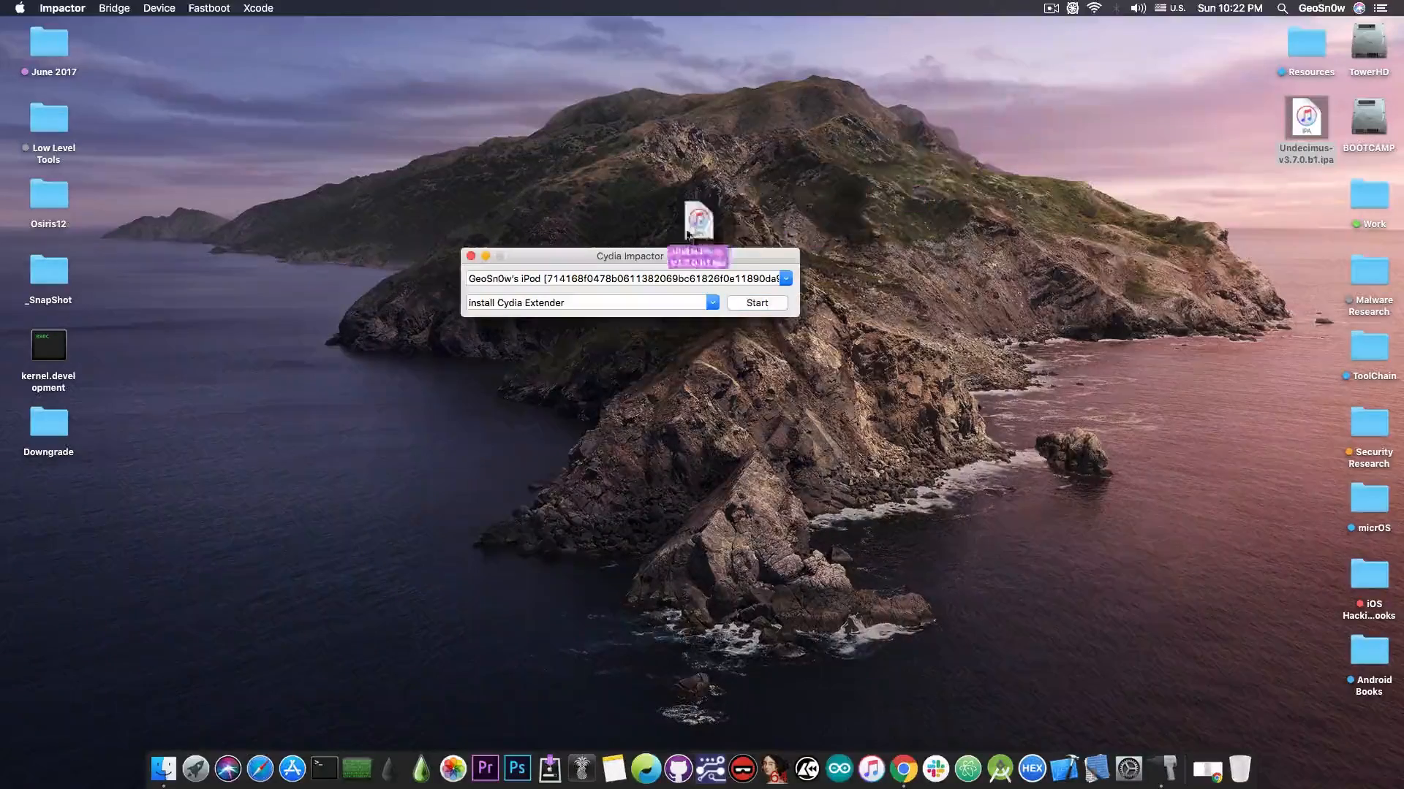
pyautogui.click(756, 302)
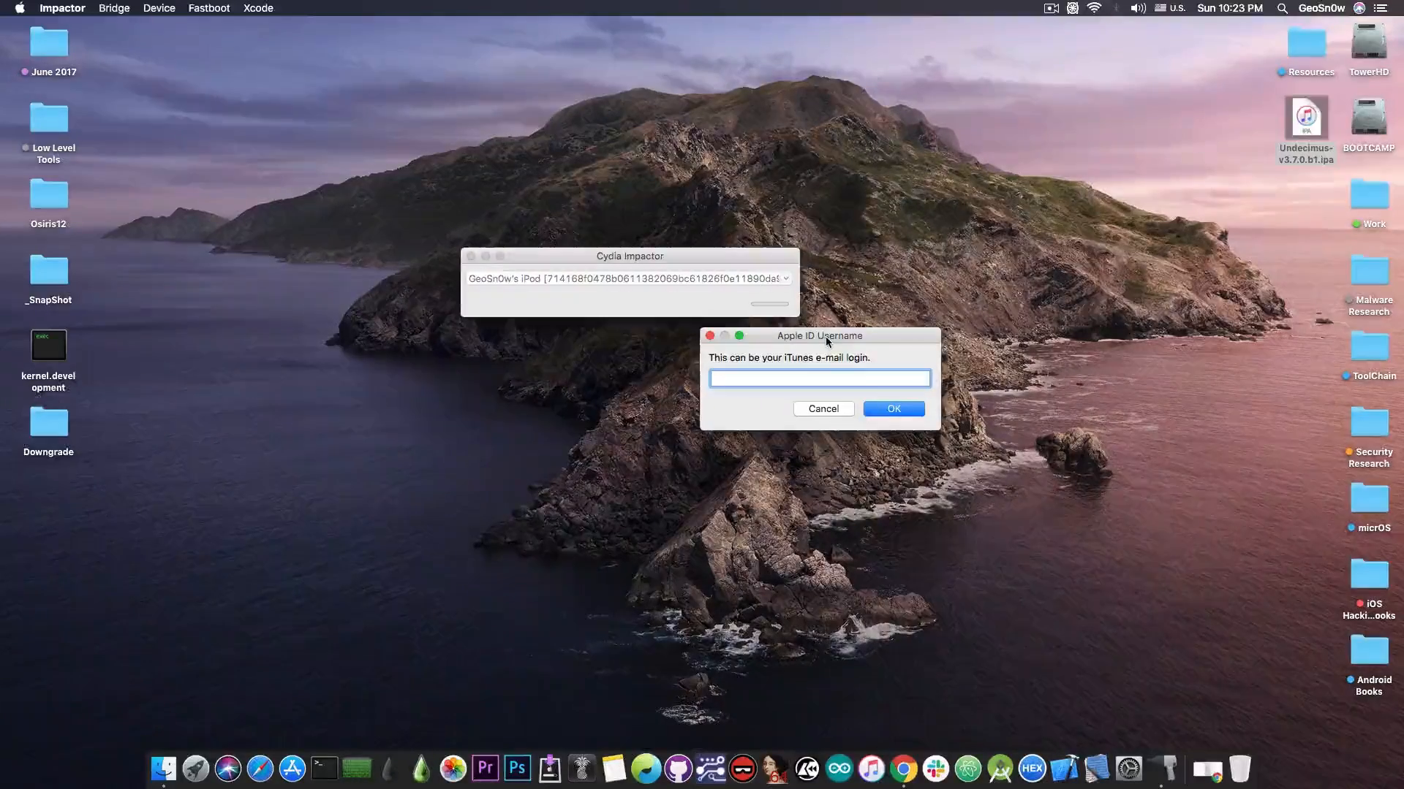
pyautogui.moveTo(827, 336)
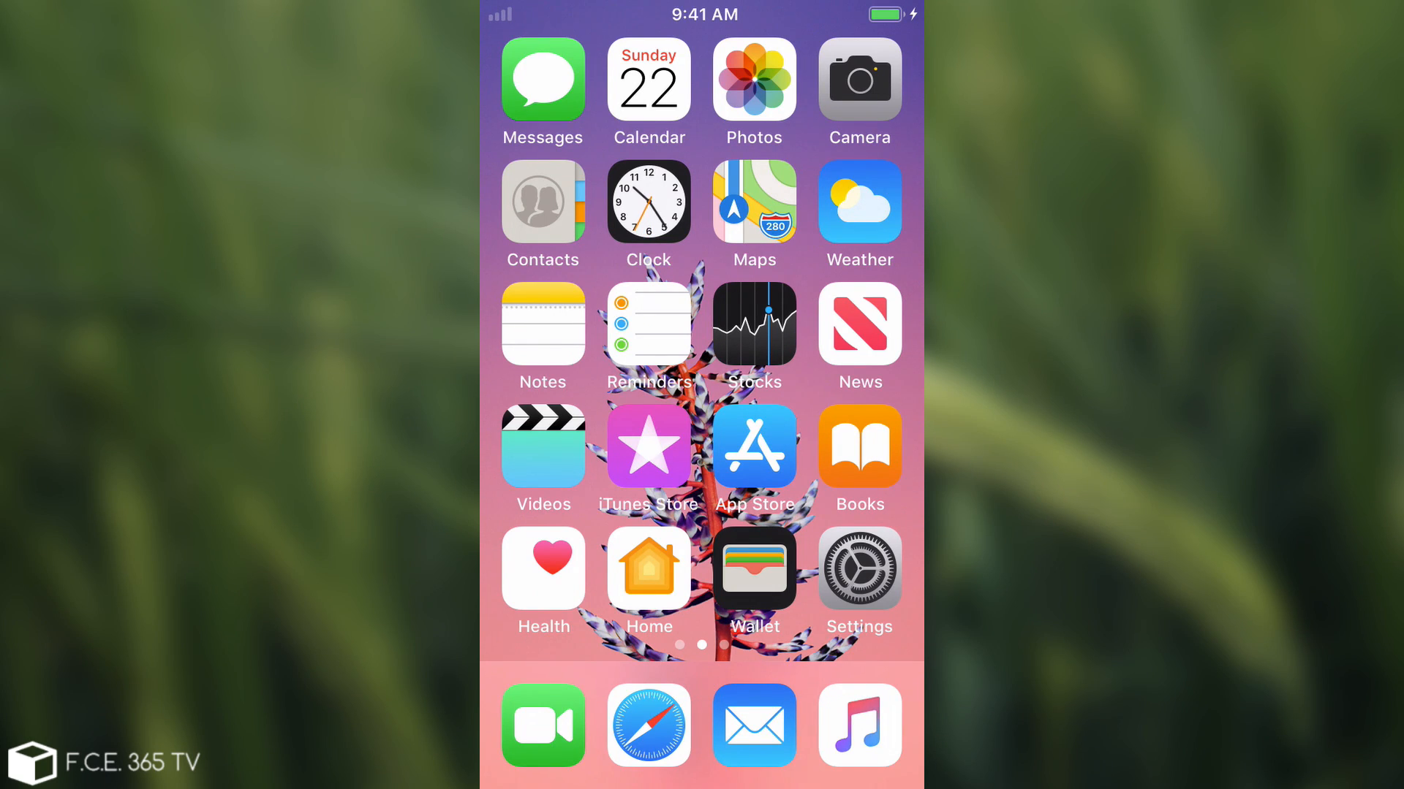
# Step: Swipe to the last home screen page and try launching the unc0ver app
pyautogui.hscroll(-3)
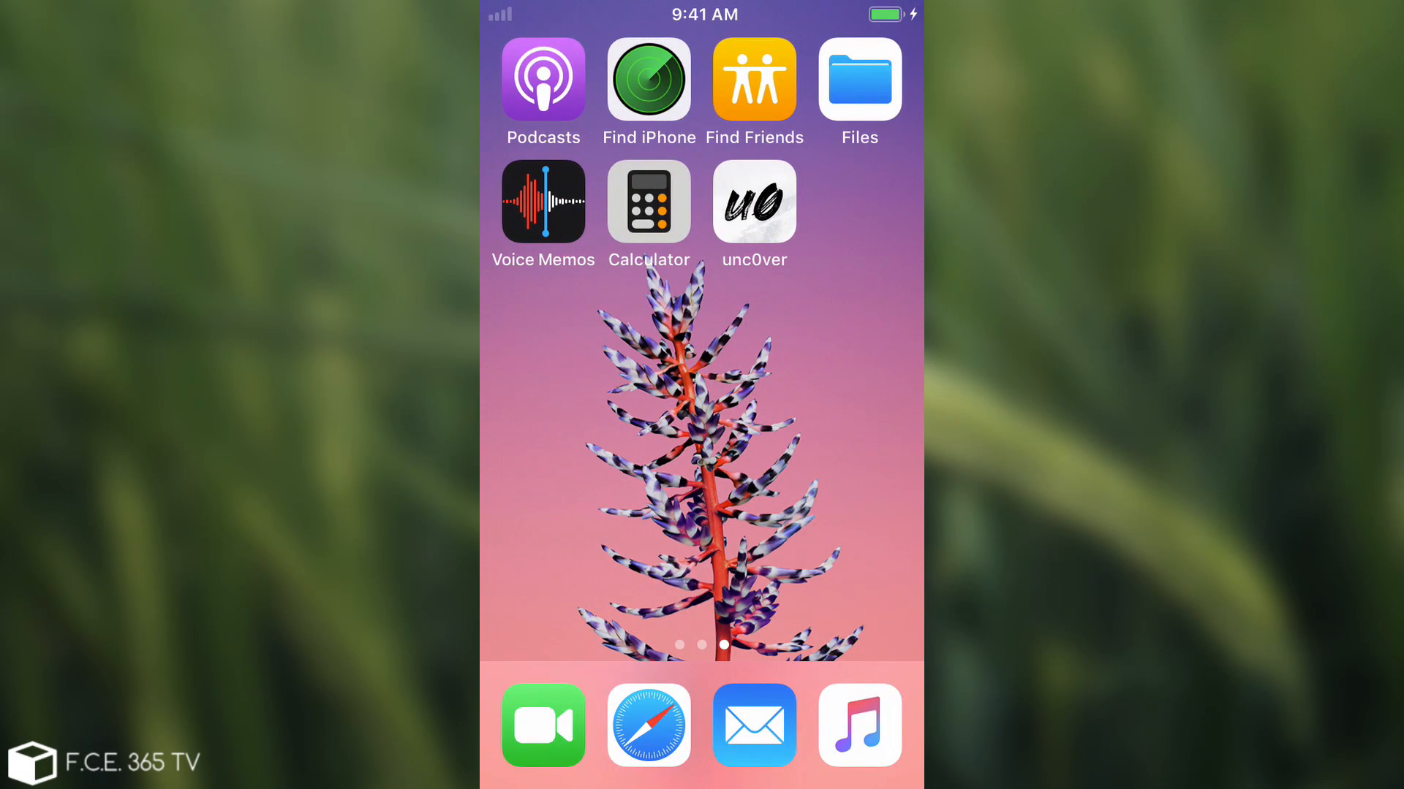
pyautogui.click(753, 202)
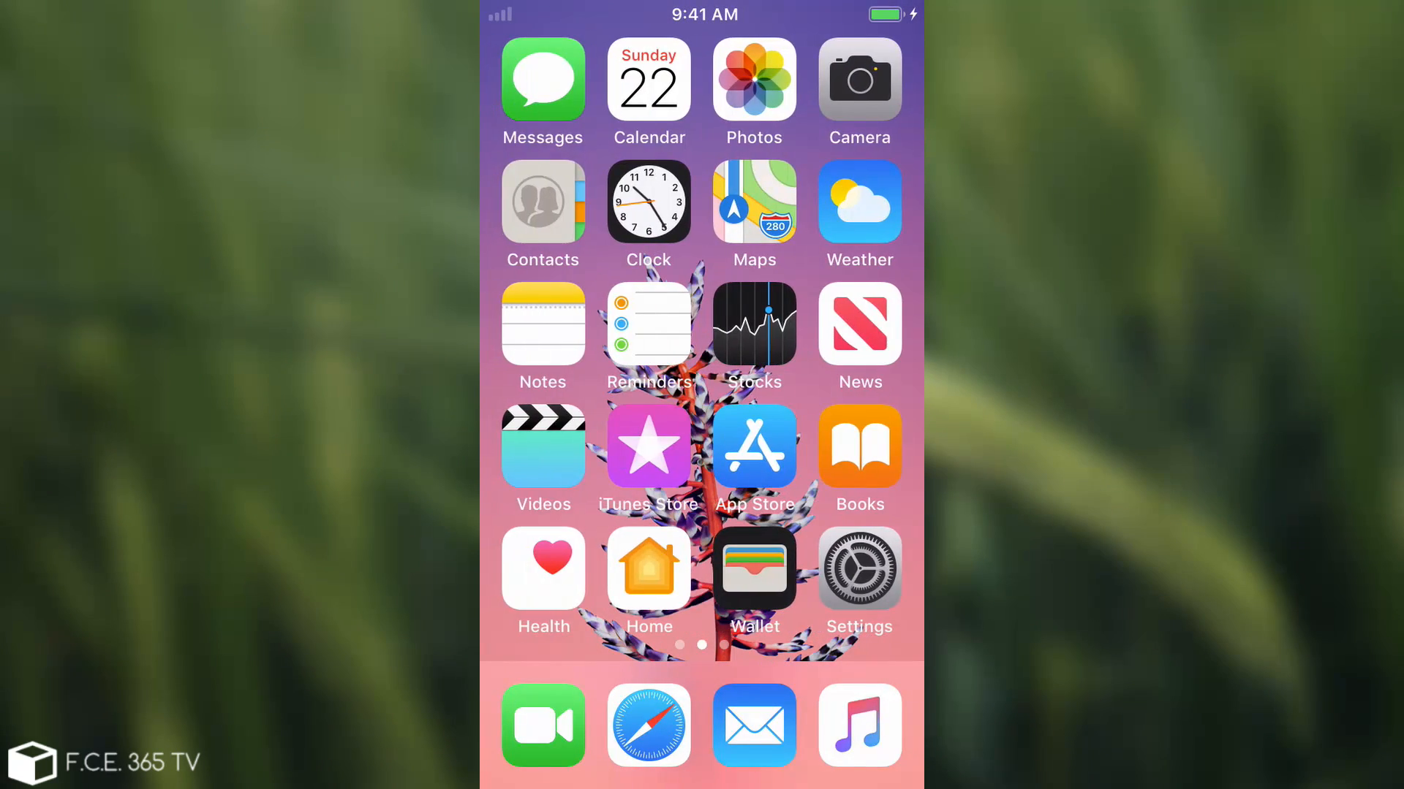
# Step: Open the signing developer profile under Settings > General > Device Management to trust it
pyautogui.click(856, 571)
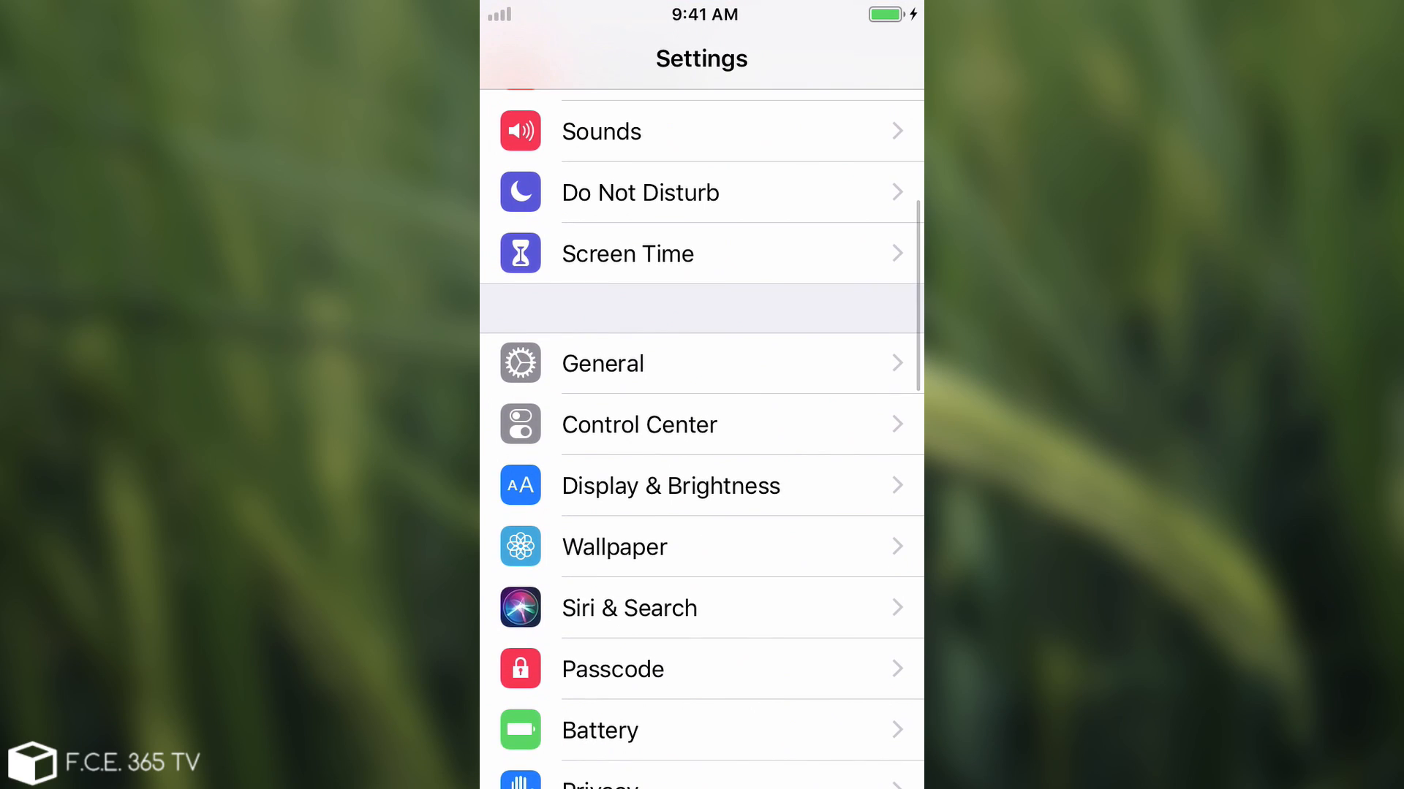
pyautogui.click(603, 363)
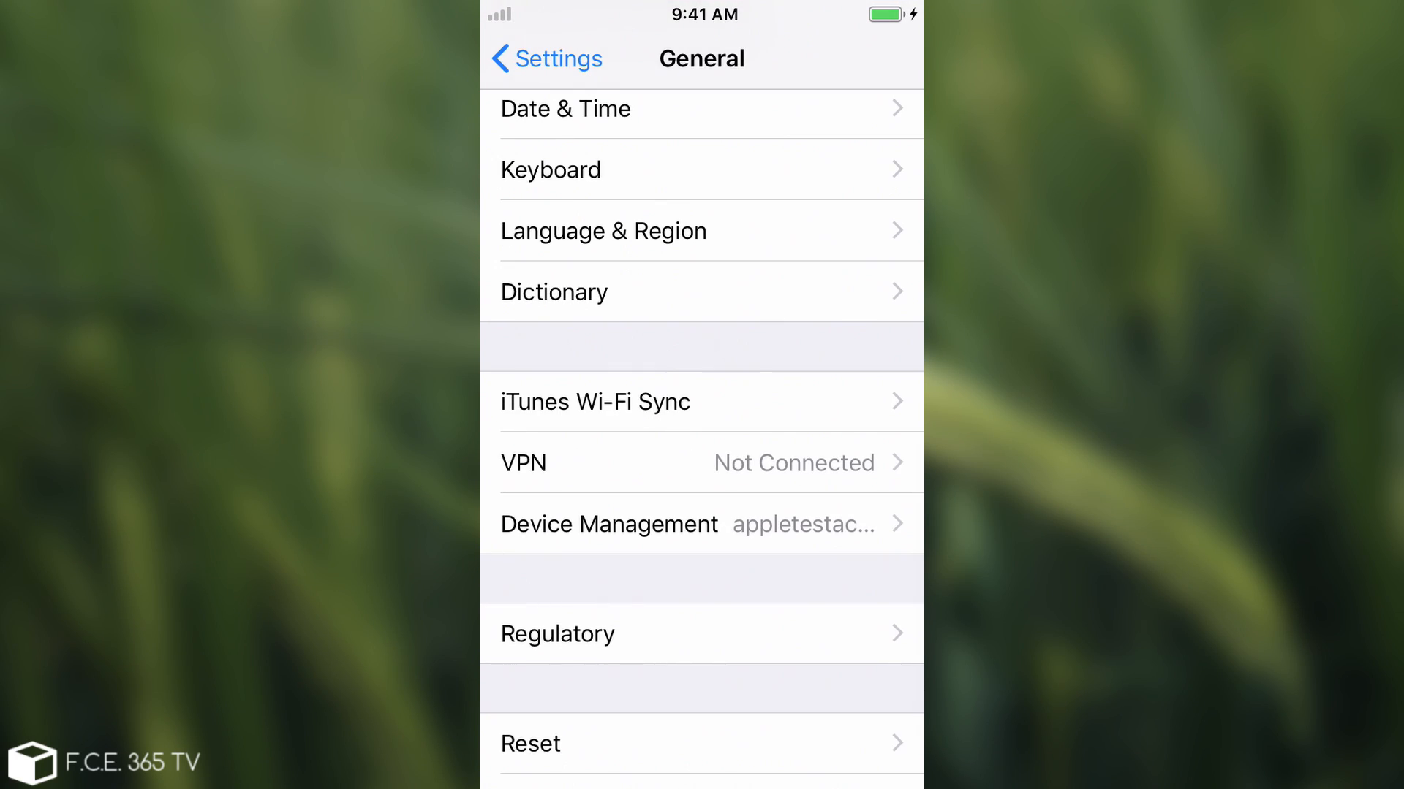
pyautogui.click(702, 523)
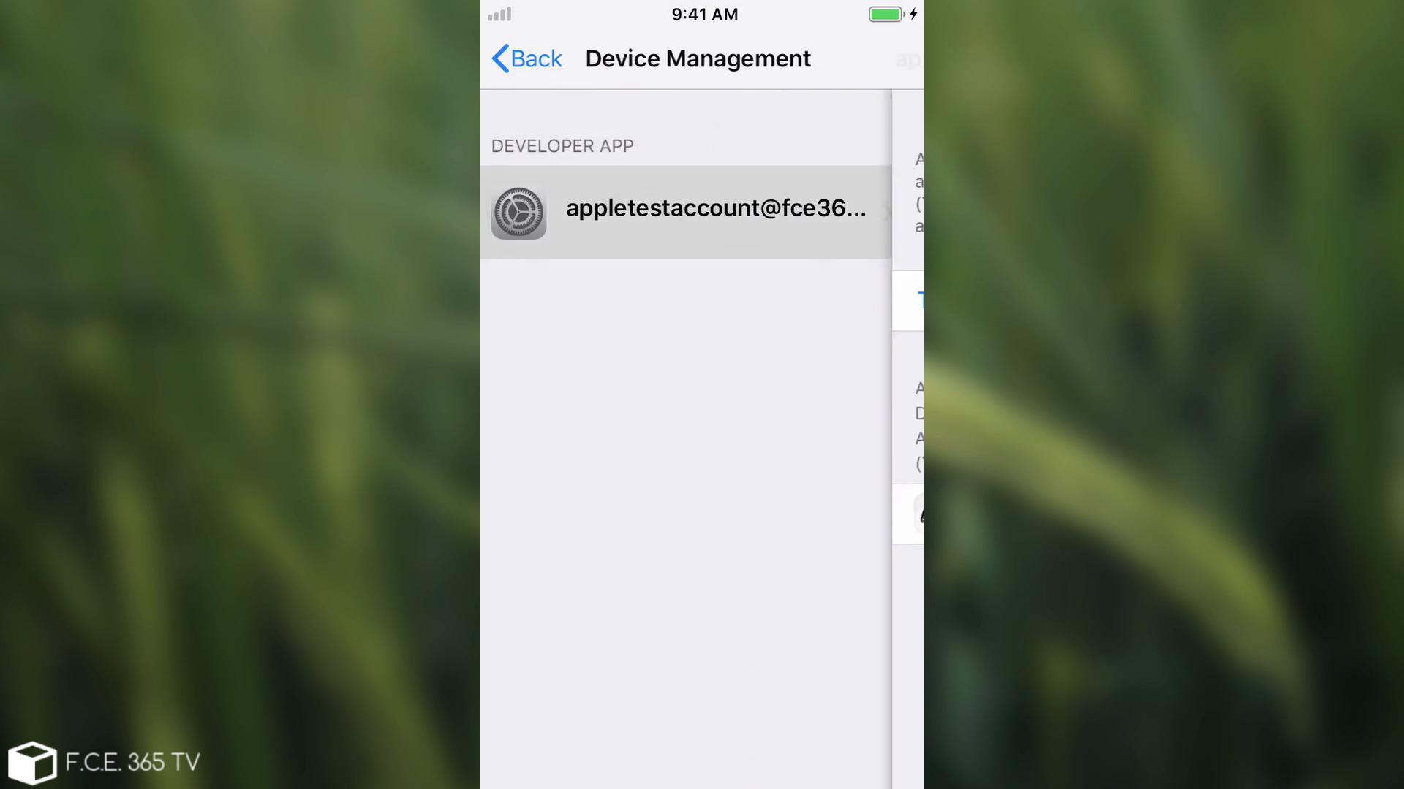
pyautogui.click(685, 212)
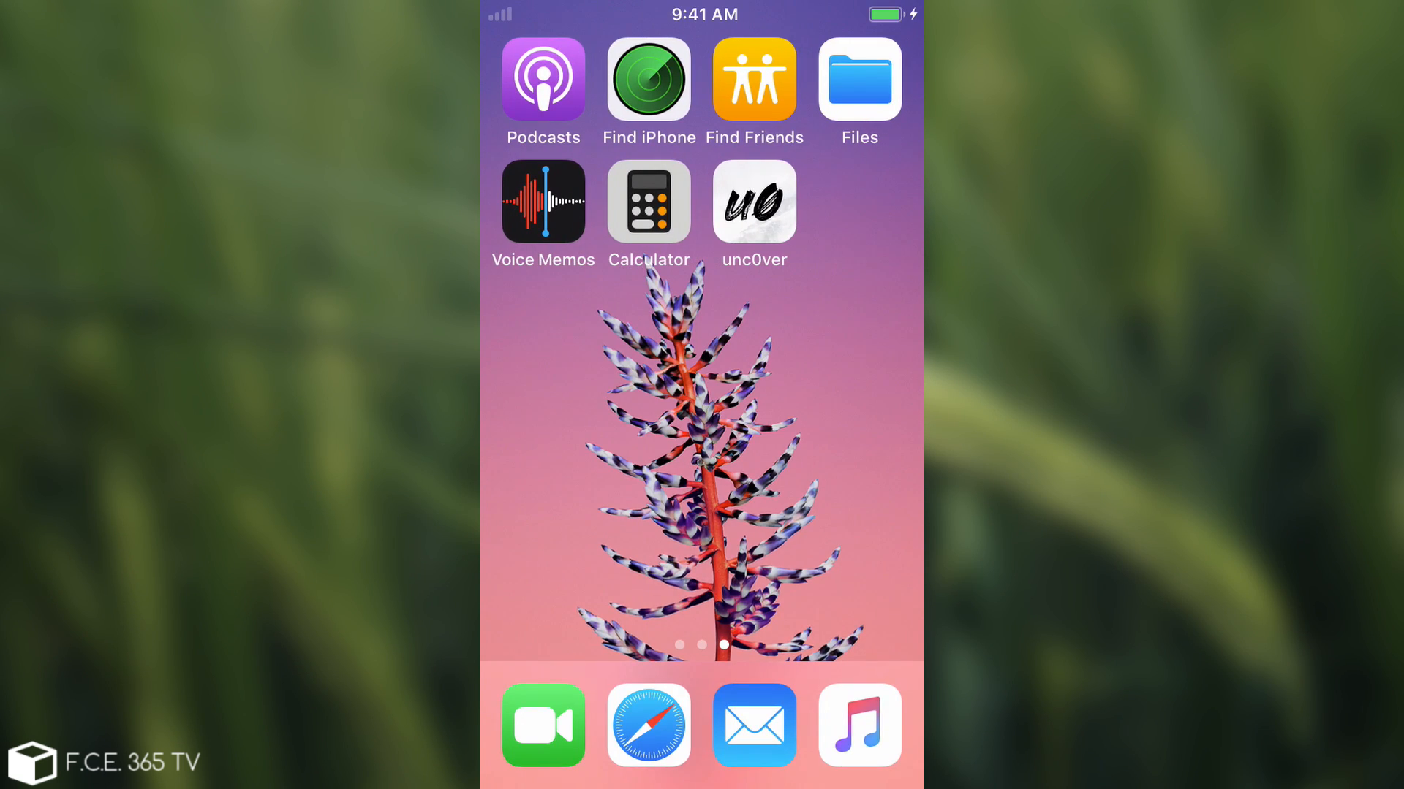
# Step: Run the unc0ver jailbreak, then launch the newly installed Cydia from the home screen
pyautogui.click(753, 200)
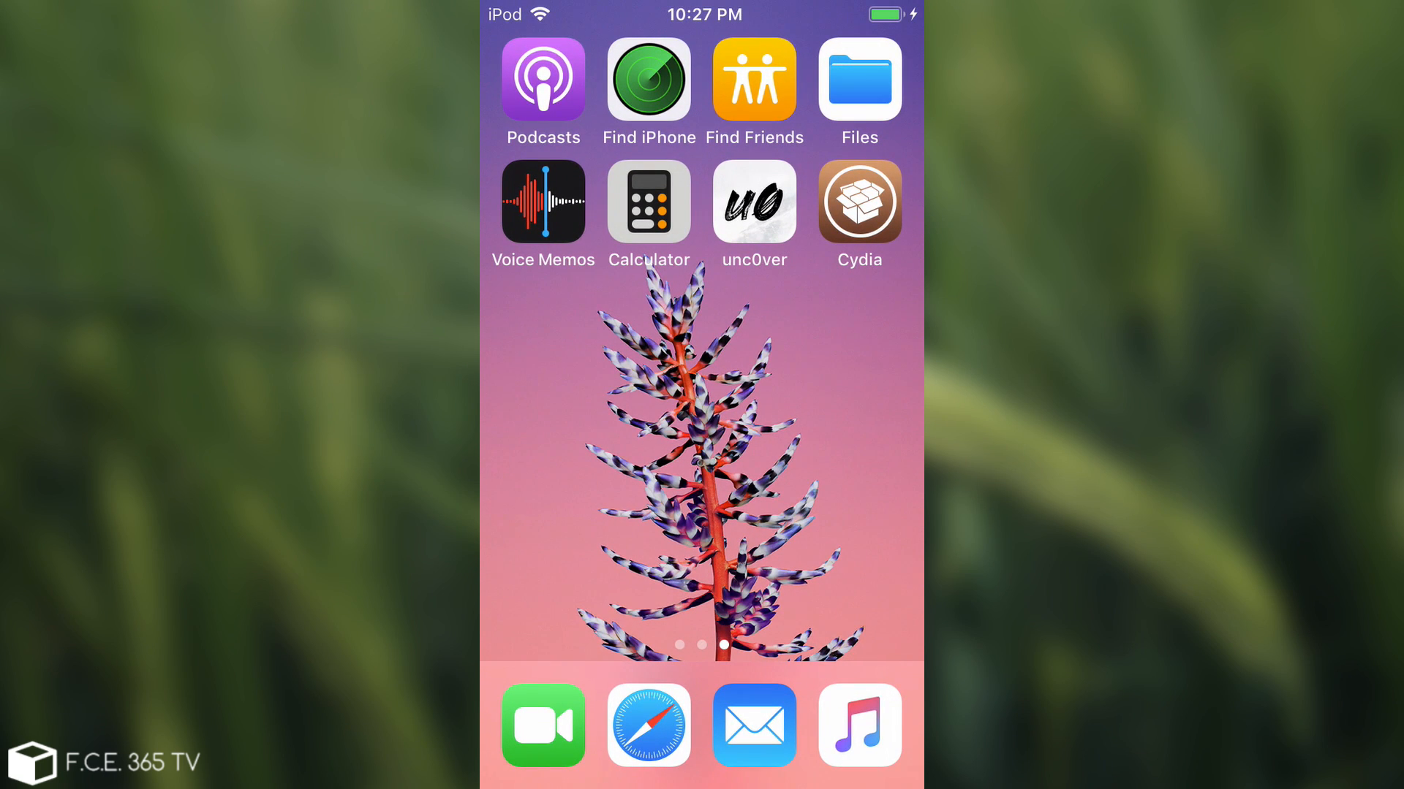
pyautogui.click(857, 200)
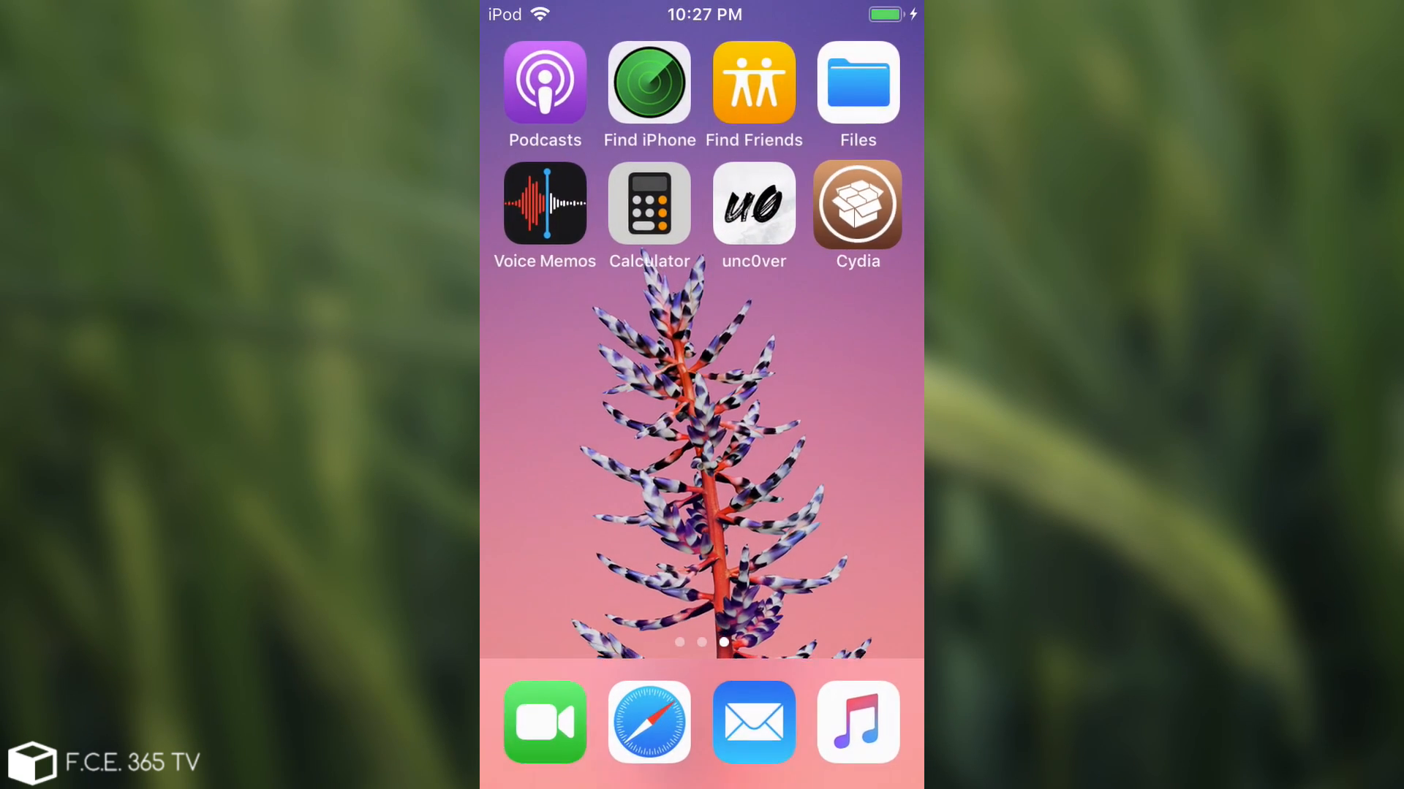
pyautogui.click(857, 204)
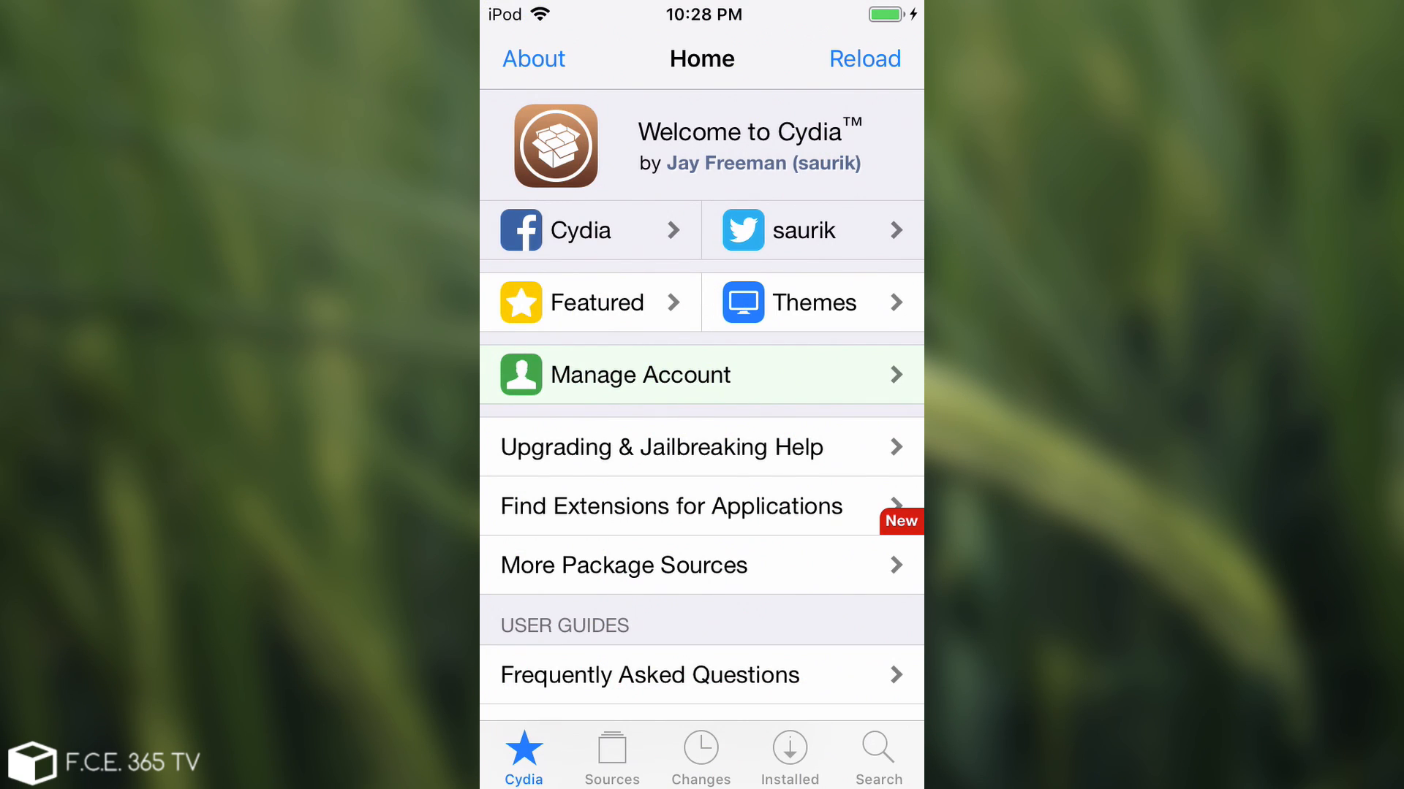